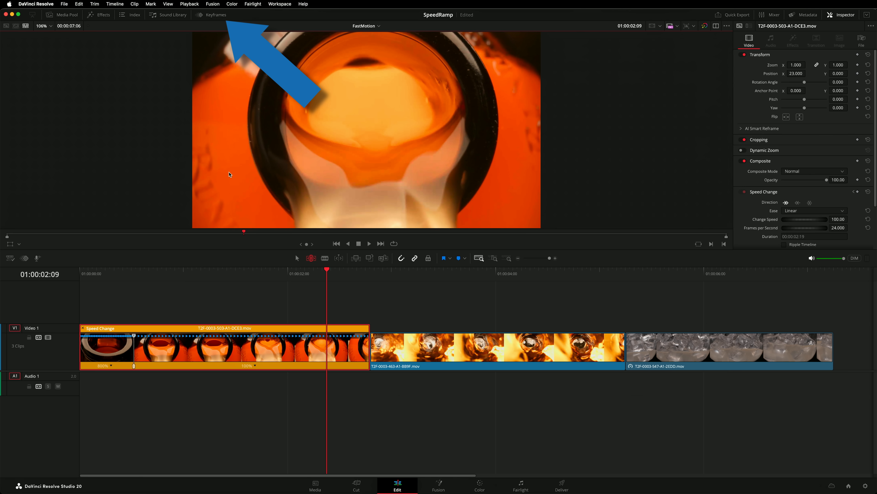
mouse_move(215, 24)
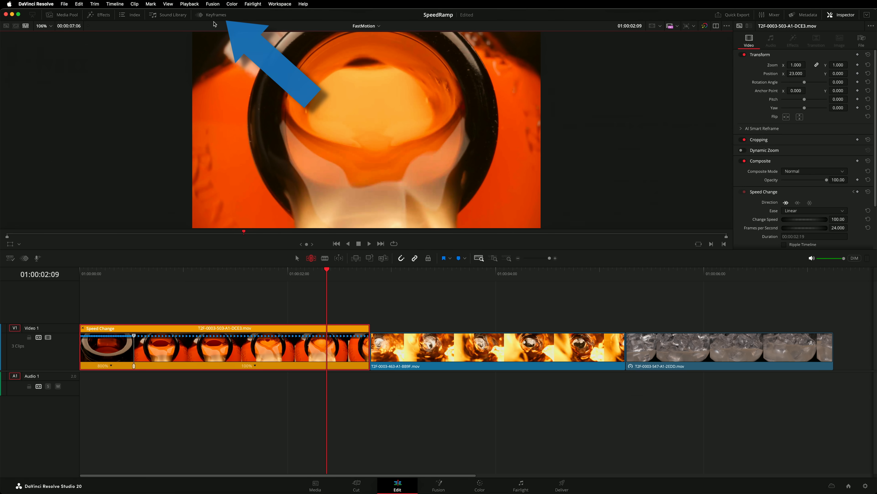
Show the fast-motion clip's keyframes in the Curve Editor view.
click(215, 14)
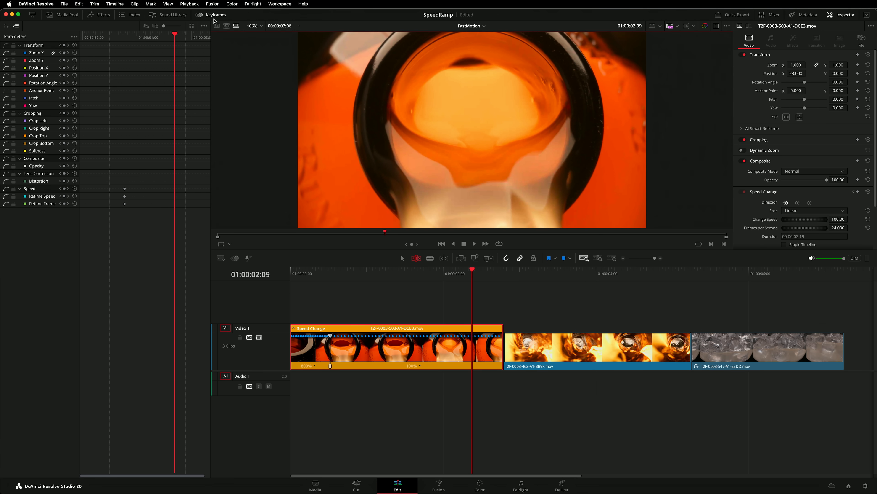
mouse_move(8, 26)
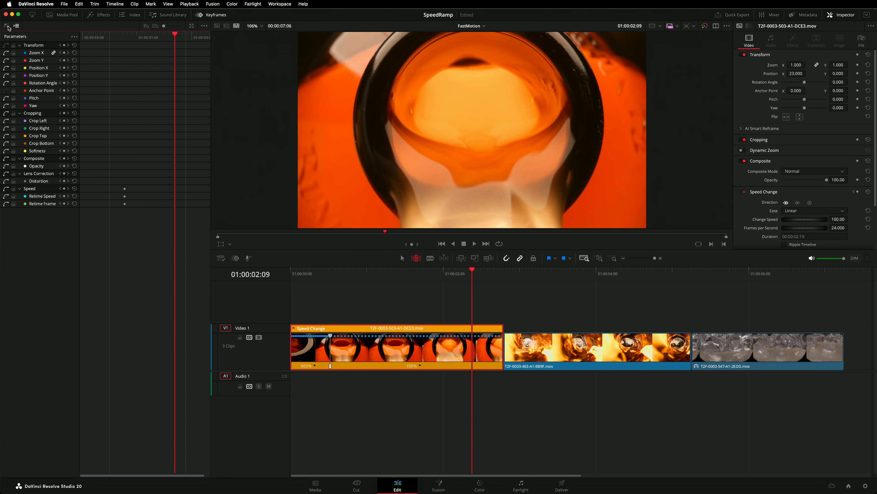
click(17, 26)
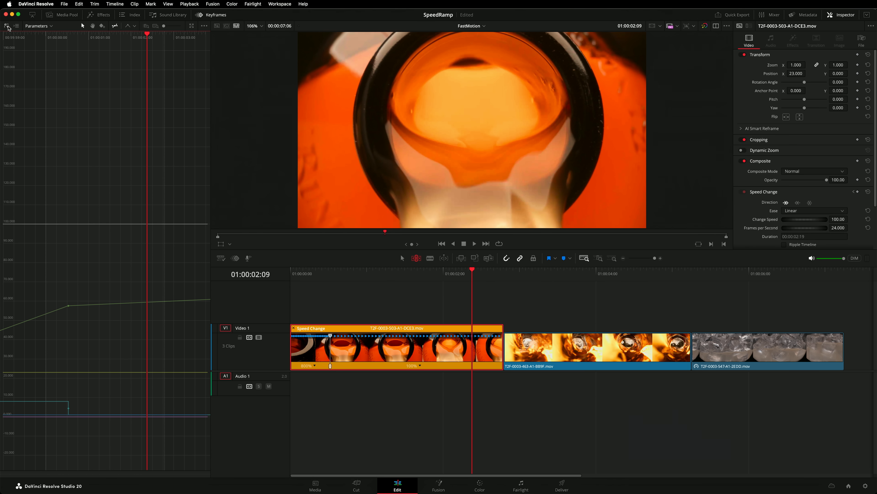
Uncheck All Video in the curve parameters and display only the Retime Speed curve.
click(37, 26)
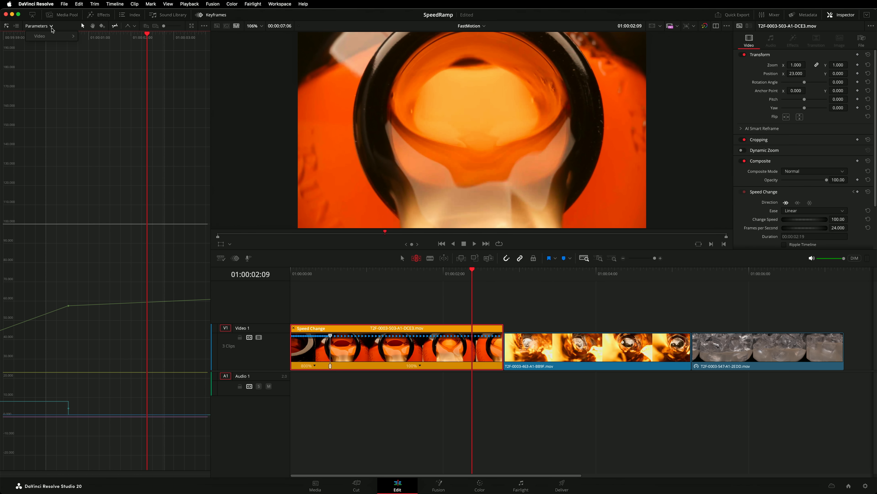
click(37, 26)
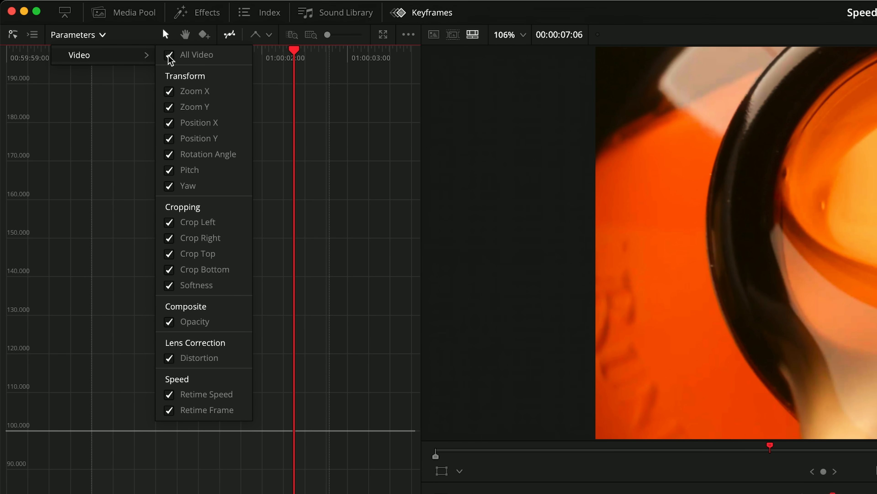
click(169, 55)
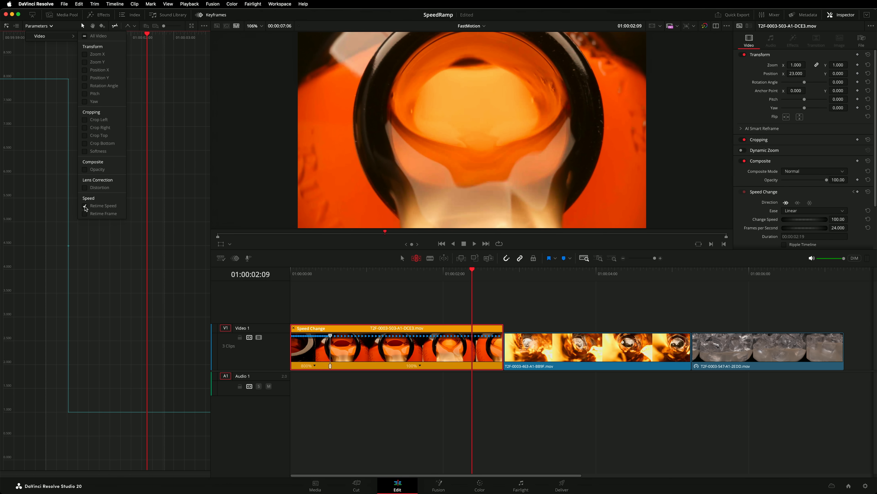
click(82, 26)
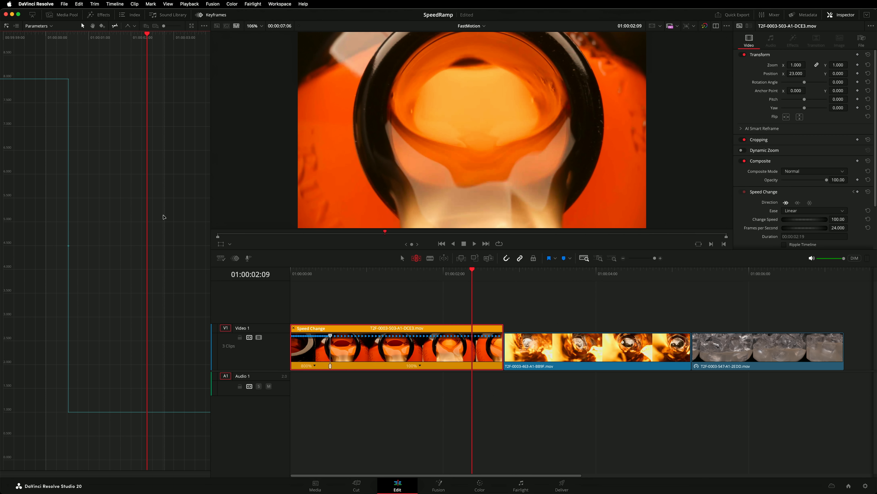
mouse_move(79, 242)
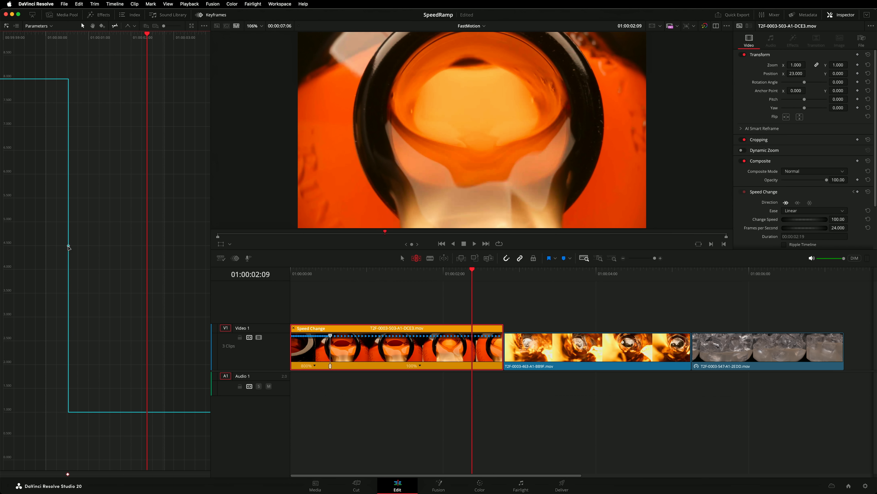
Select the speed keyframe and set its interpolation to Ease In and Out.
click(255, 35)
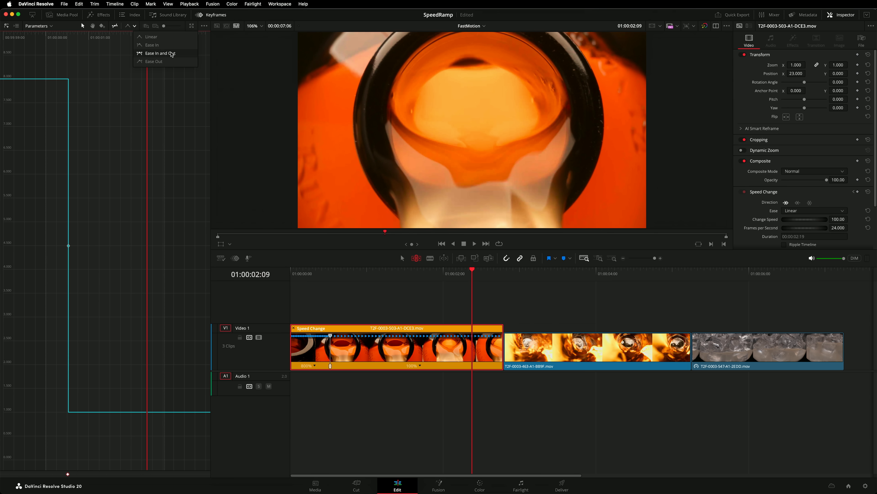
click(160, 53)
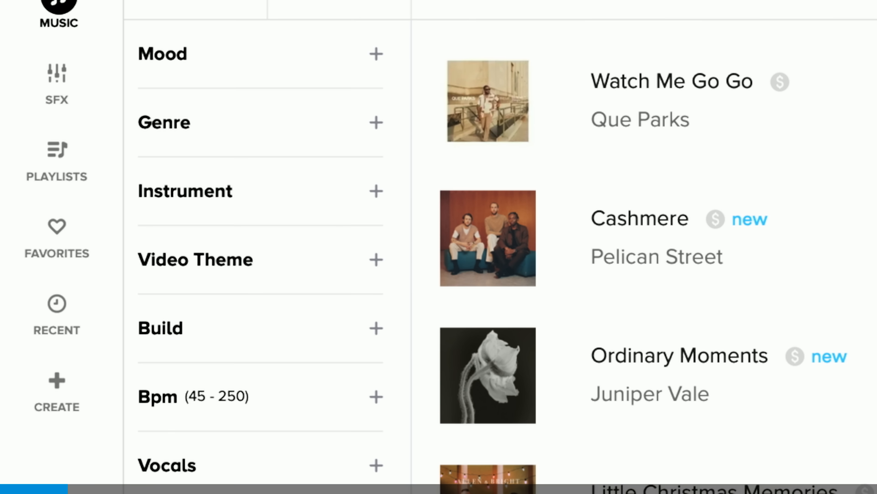
Search Audiio for tracks matching the mountain-walk mood prompt and try a LinkMatch AI song search.
scroll(down, 3)
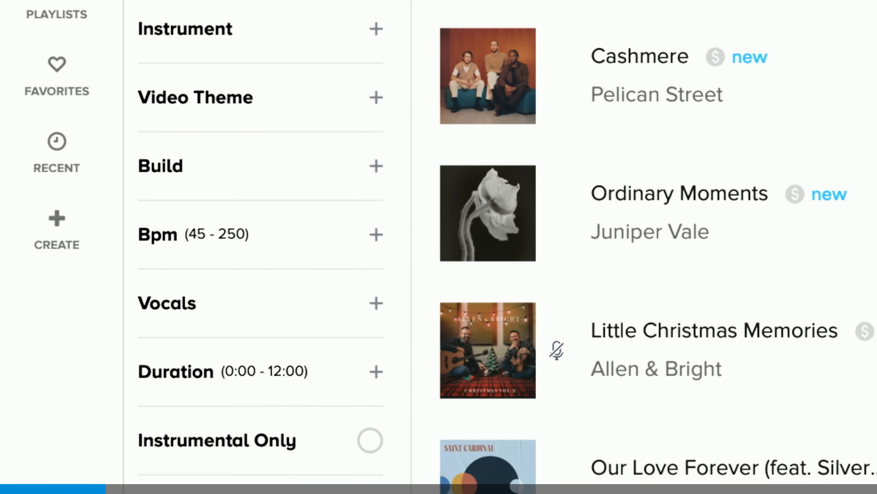
scroll(down, 3)
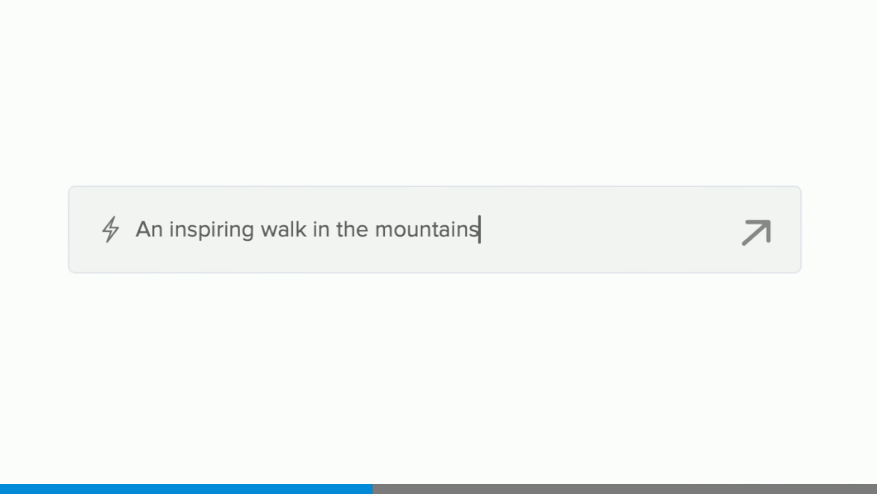
click(756, 231)
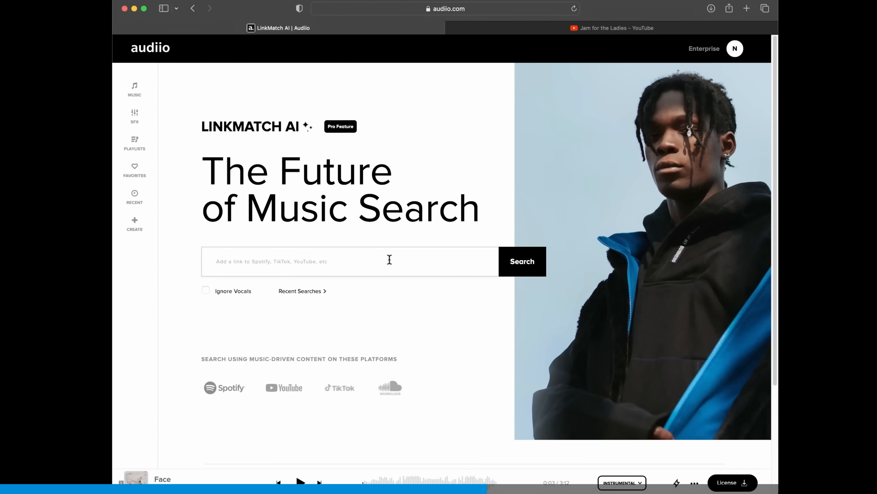
click(521, 262)
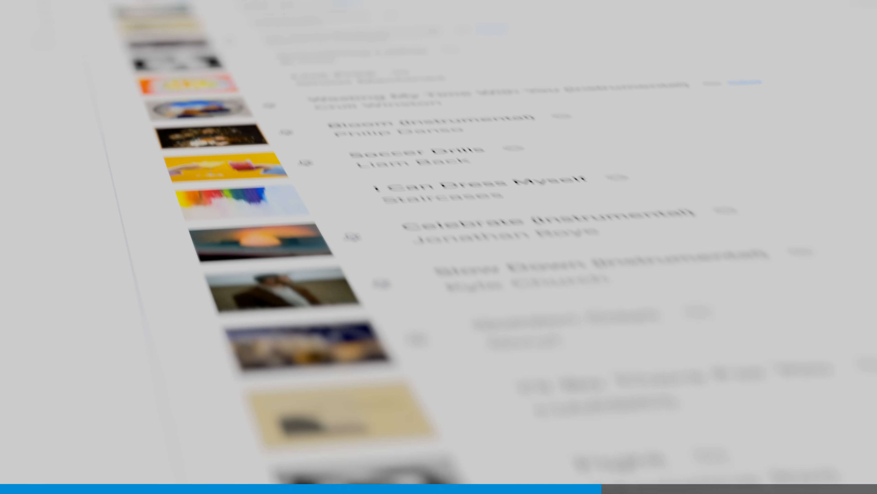
click(423, 269)
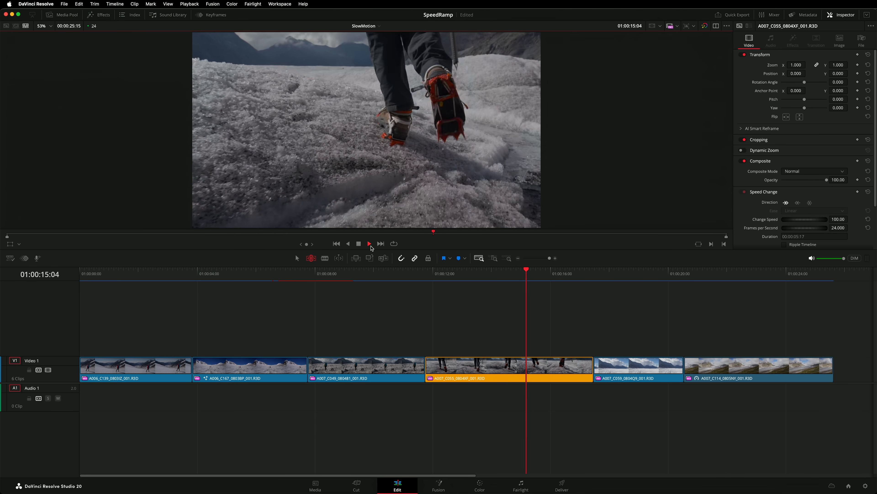
Review the walking shot, then change the segment after its speed point to 10% speed.
click(369, 243)
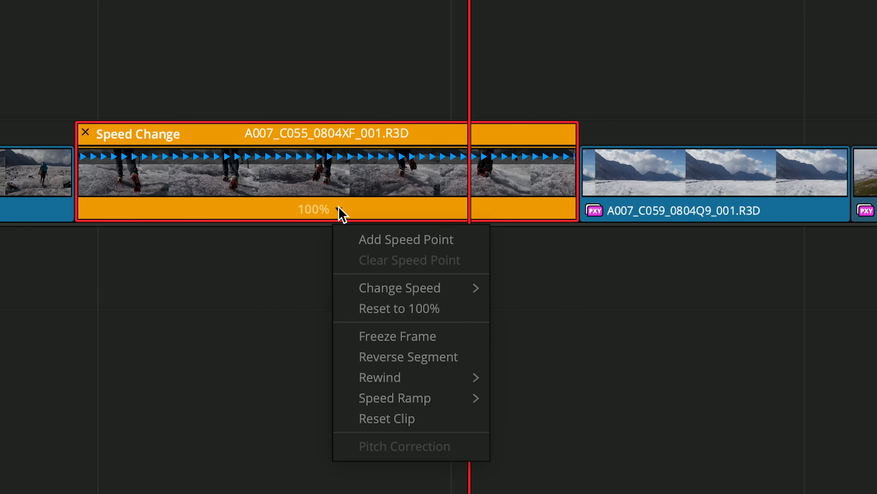
click(407, 239)
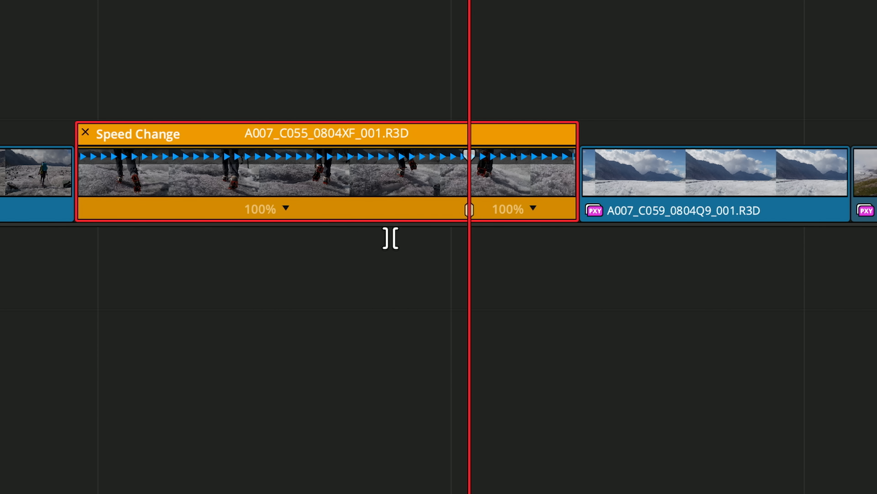
mouse_move(508, 223)
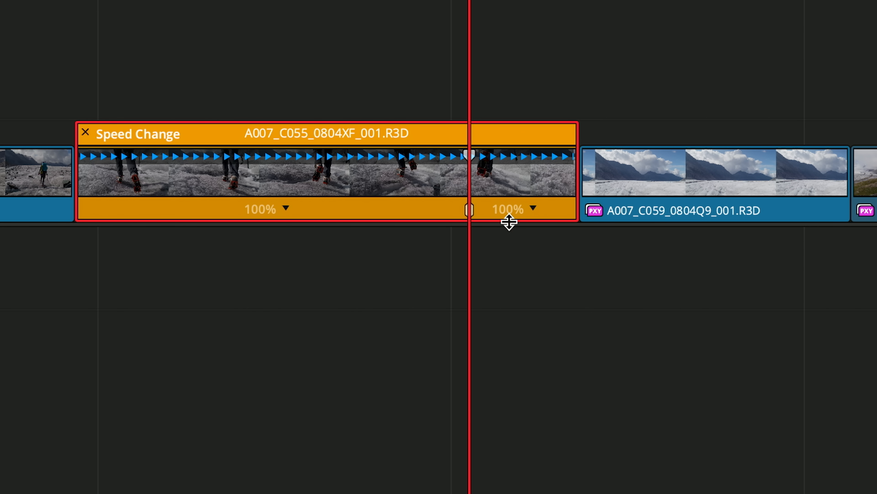
right_click(514, 208)
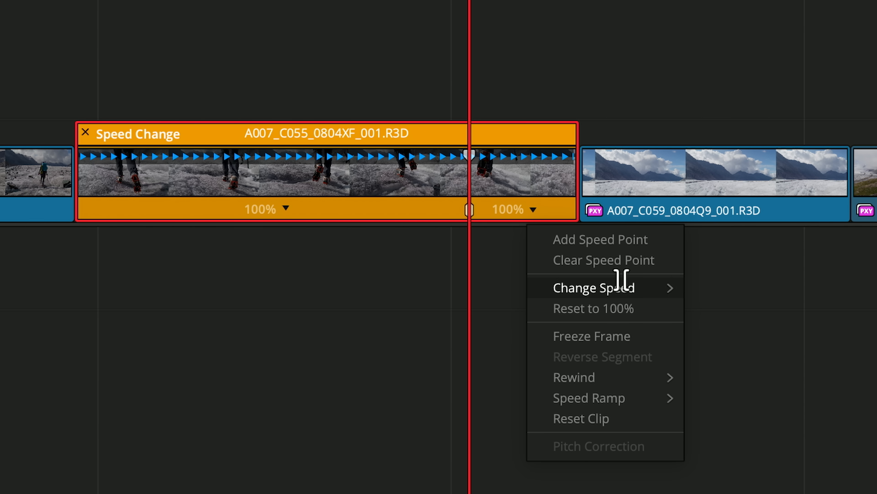
click(595, 287)
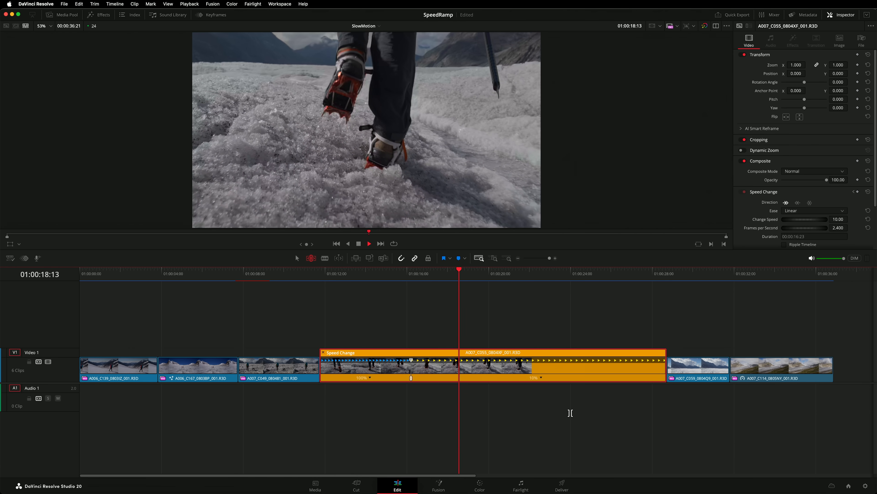
click(500, 273)
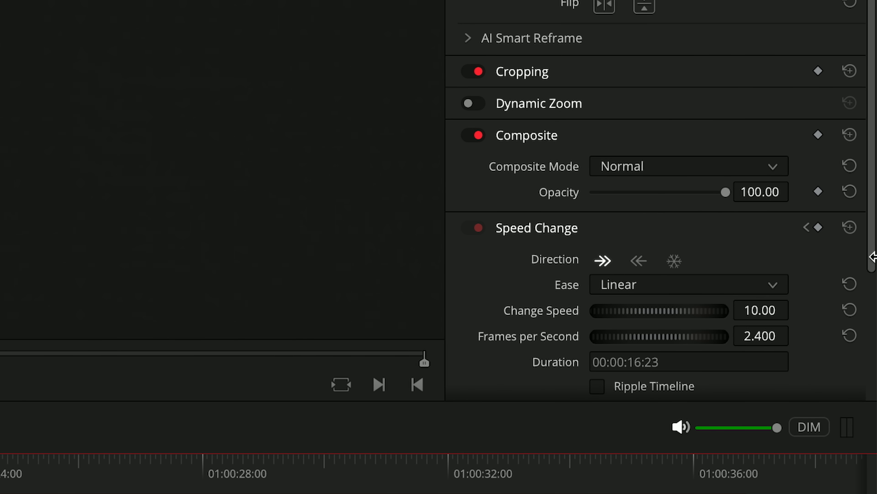
In the Inspector's Retime and Scaling, set Retime Process to Optical Flow with a motion estimation mode.
scroll(down, 3)
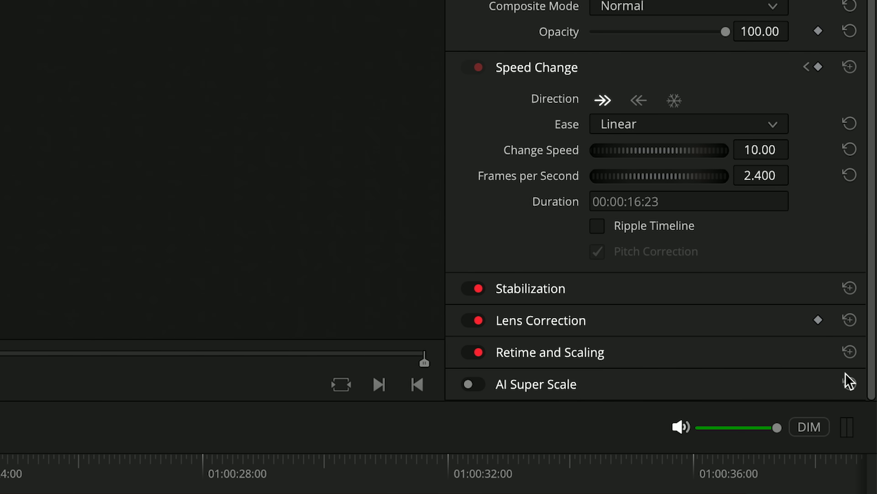
click(549, 352)
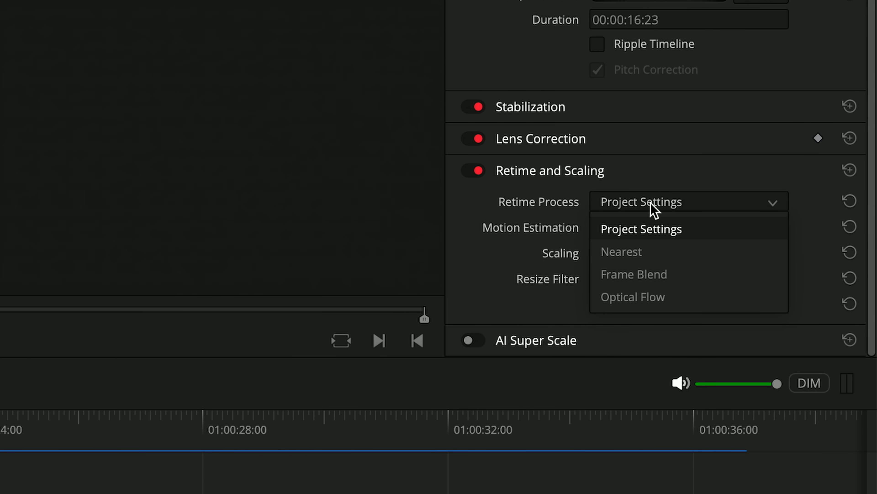
click(632, 297)
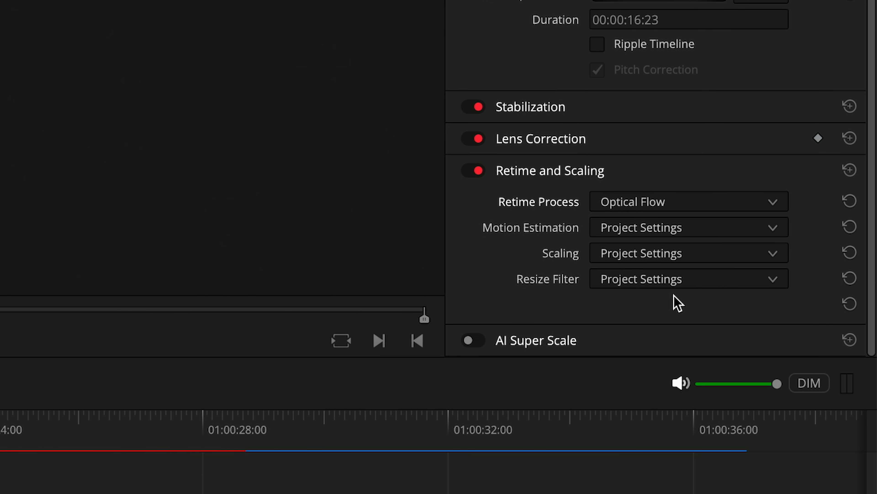
mouse_move(674, 269)
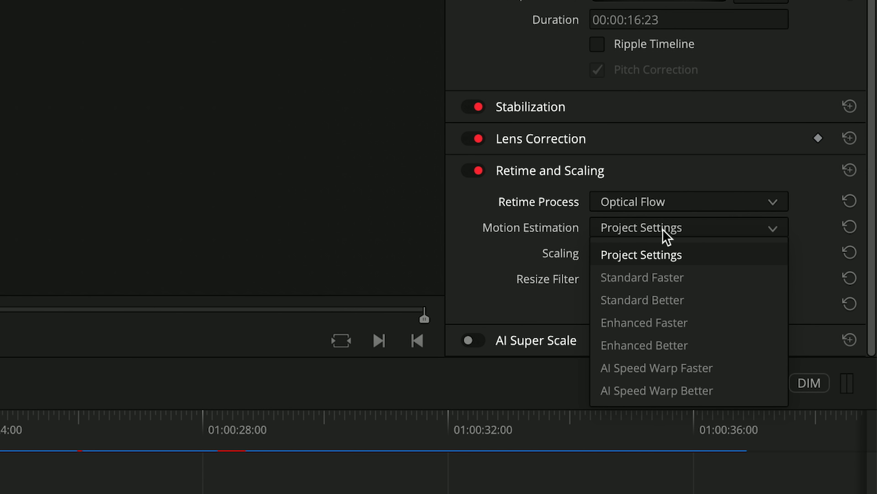
mouse_move(709, 306)
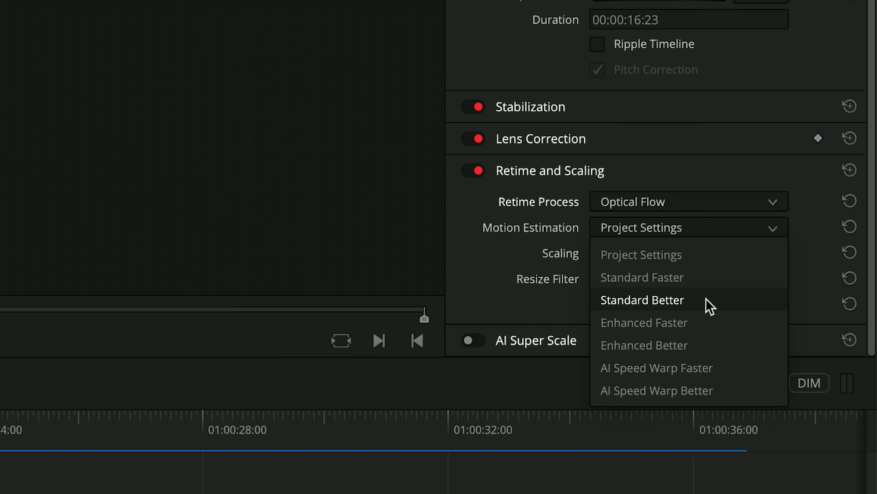
click(656, 390)
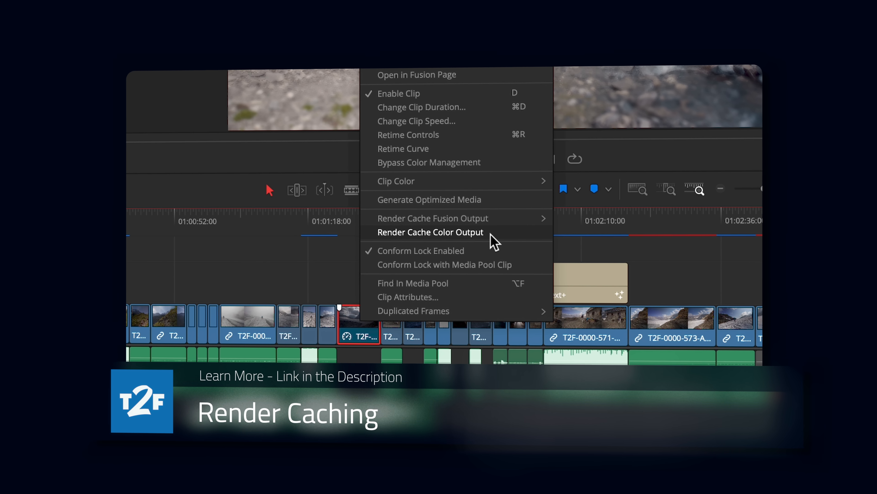
click(430, 232)
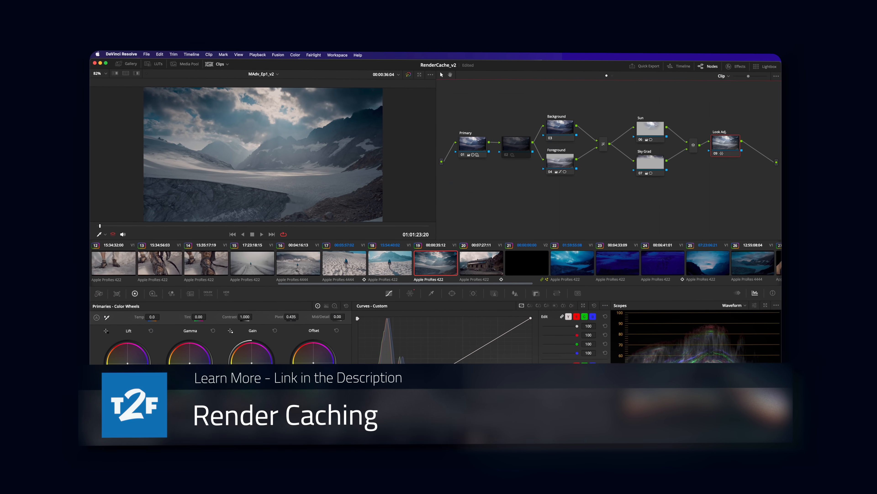
click(397, 484)
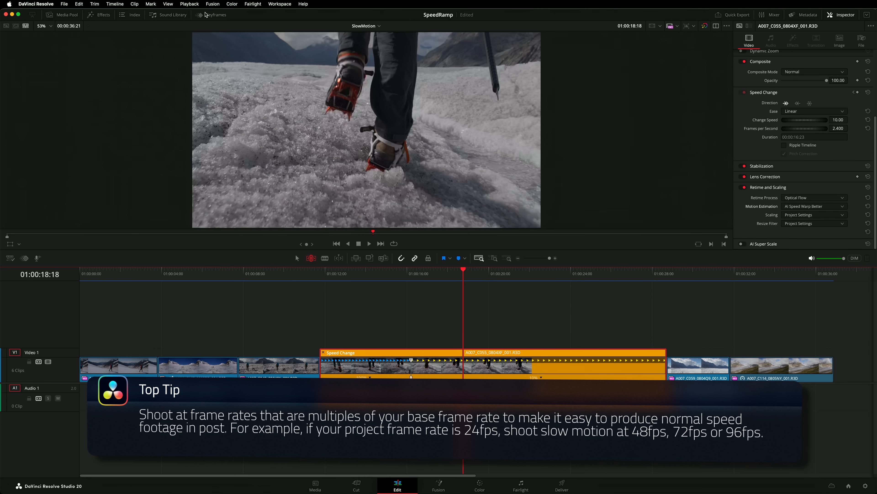
Show the slowed walking clip's retime curve and ease its speed keyframes in and out.
click(215, 15)
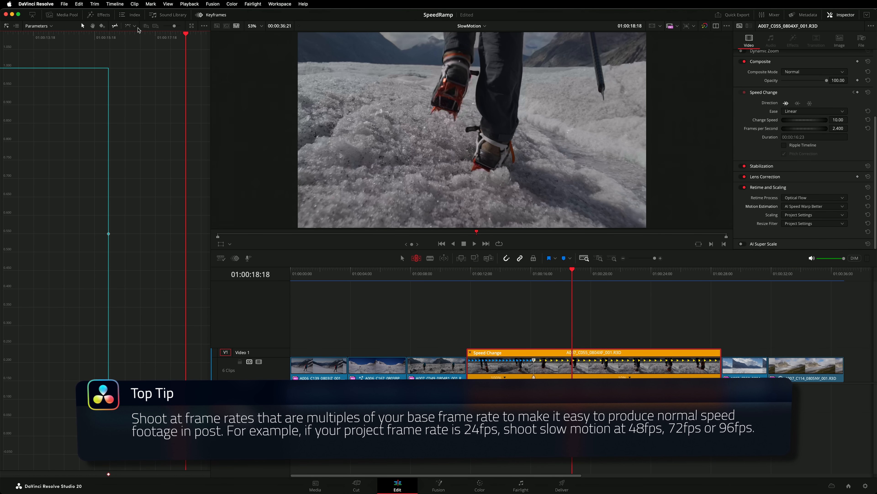
click(137, 29)
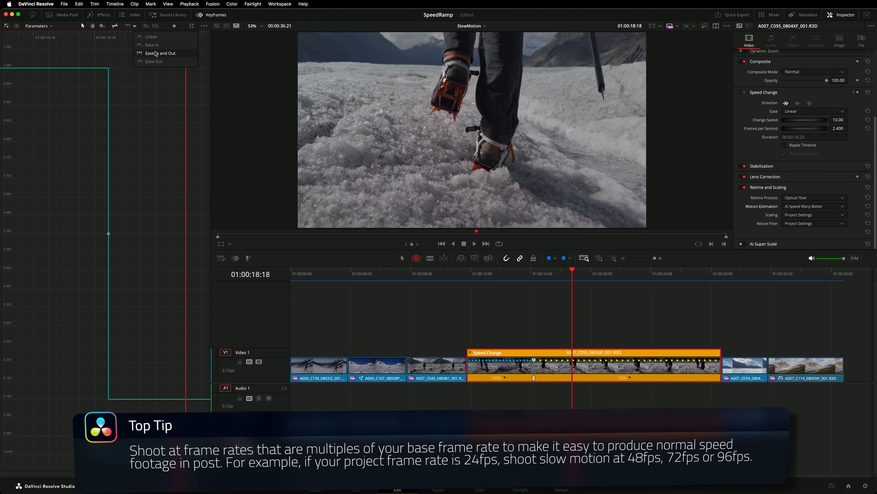
click(160, 52)
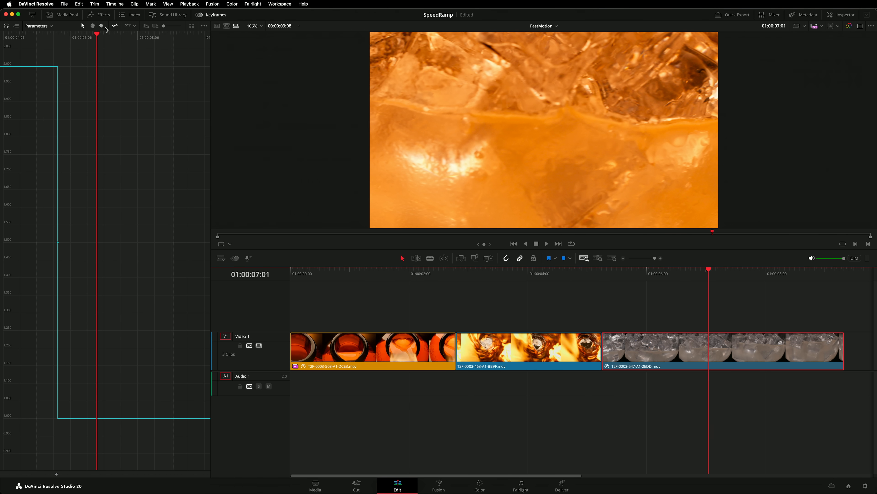
mouse_move(125, 392)
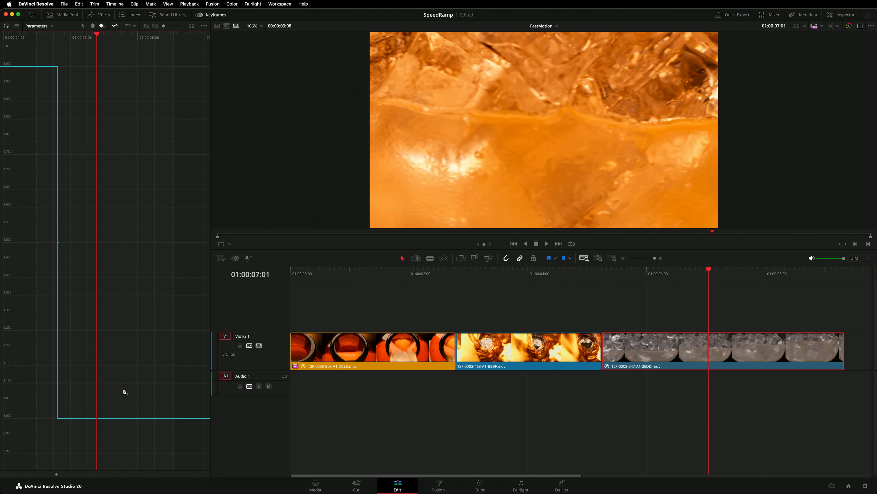